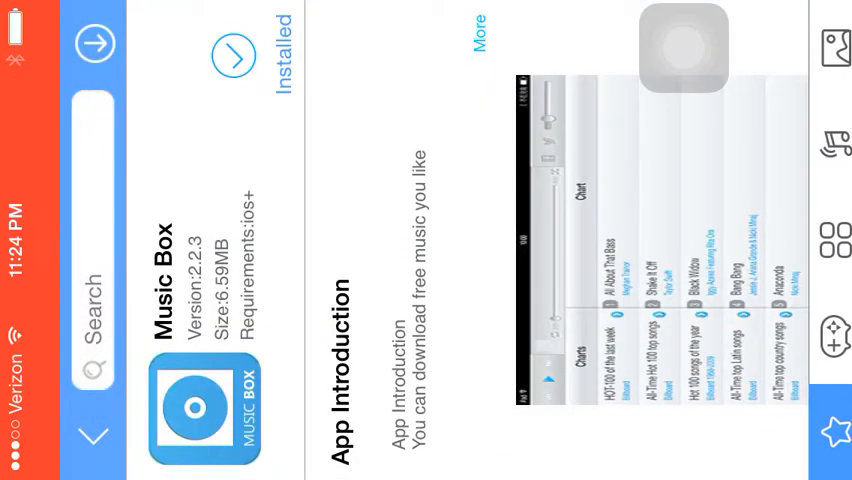
# Navigate Safari to vshare.com via the address bar.
pyautogui.scroll(-3)
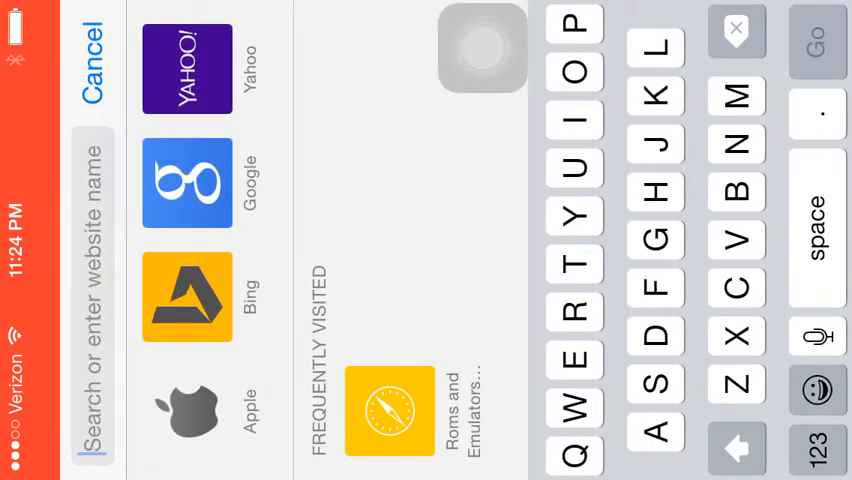
pyautogui.write('vshare.com')
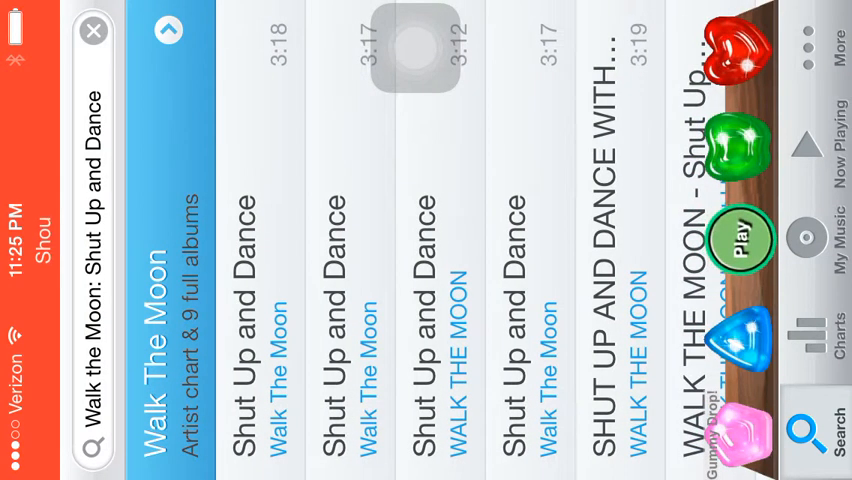
# Select a 'Shut Up and Dance' result from the Walk the Moon search.
pyautogui.click(743, 239)
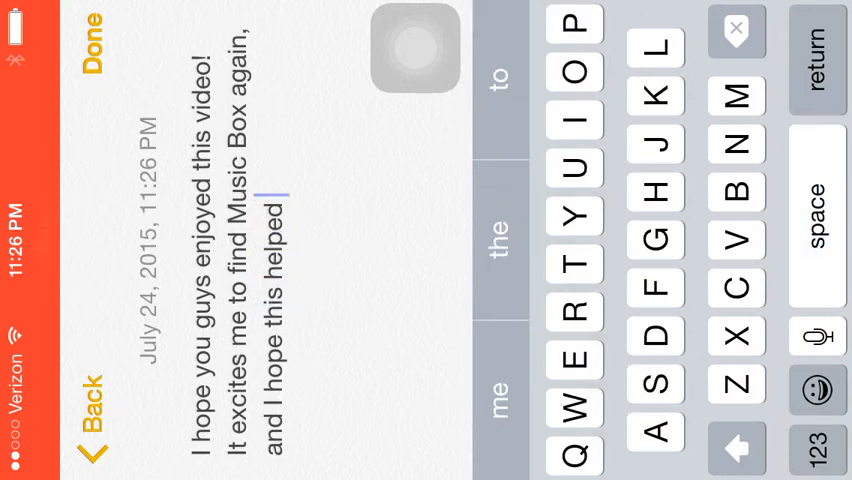
# Write the outro note thanking viewers, sign off, then begin a new line with 'Also,'.
pyautogui.write('you all out!')
pyautogui.write('ThatGuyTy, peace out!!!!')
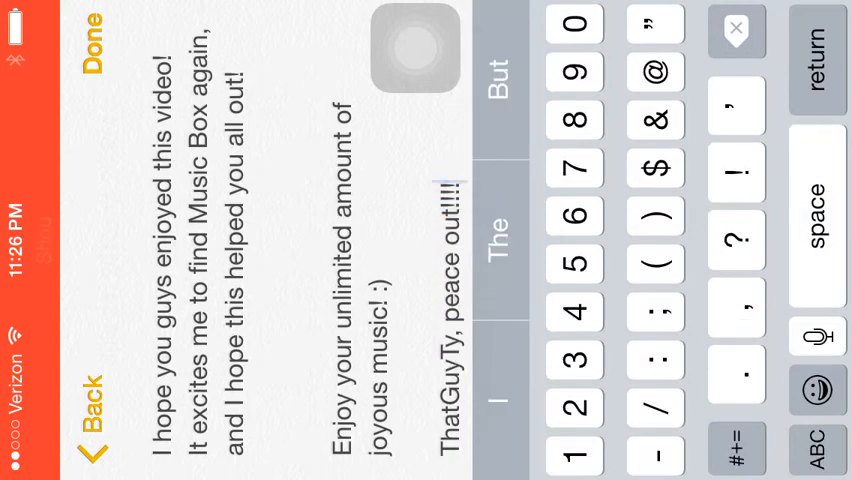
pyautogui.click(91, 33)
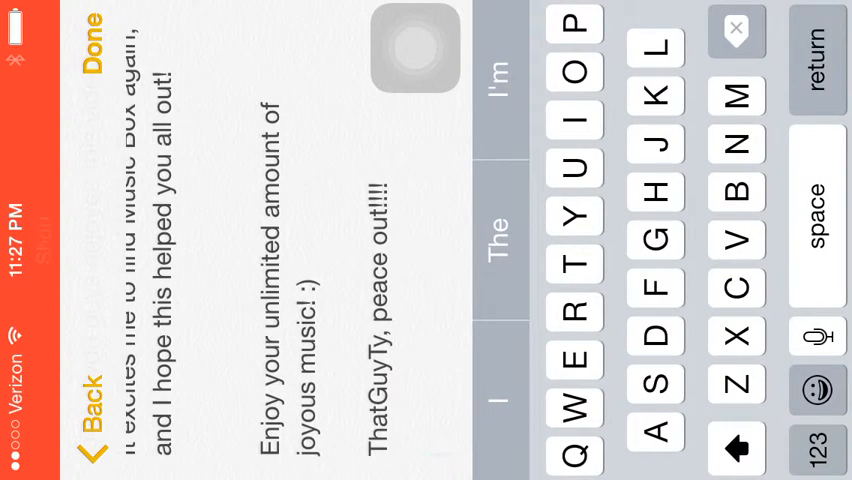
pyautogui.write('Also,')
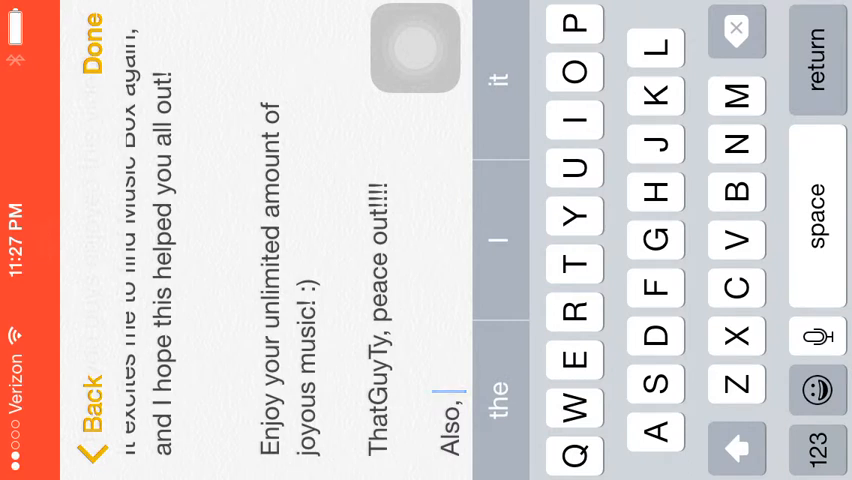